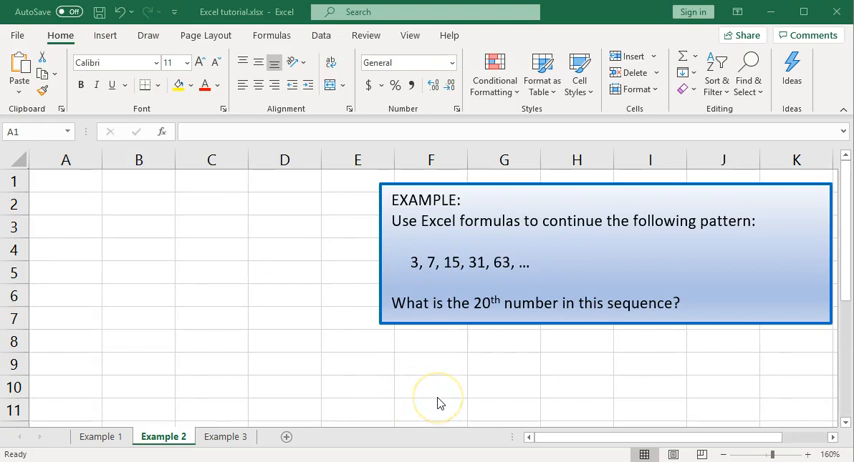
mouse_move(408, 284)
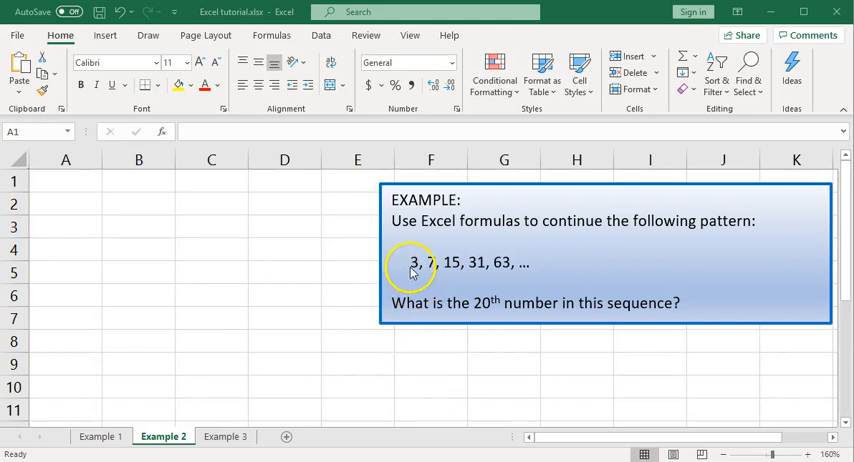
mouse_move(436, 284)
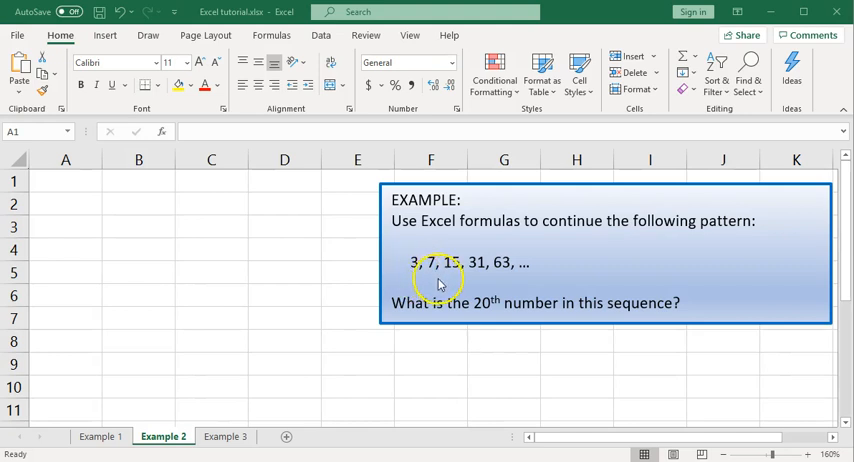
mouse_move(480, 288)
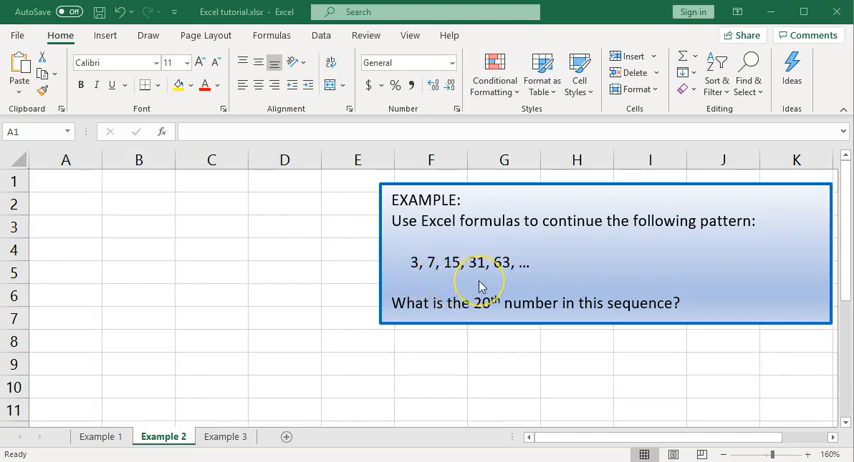
mouse_move(512, 288)
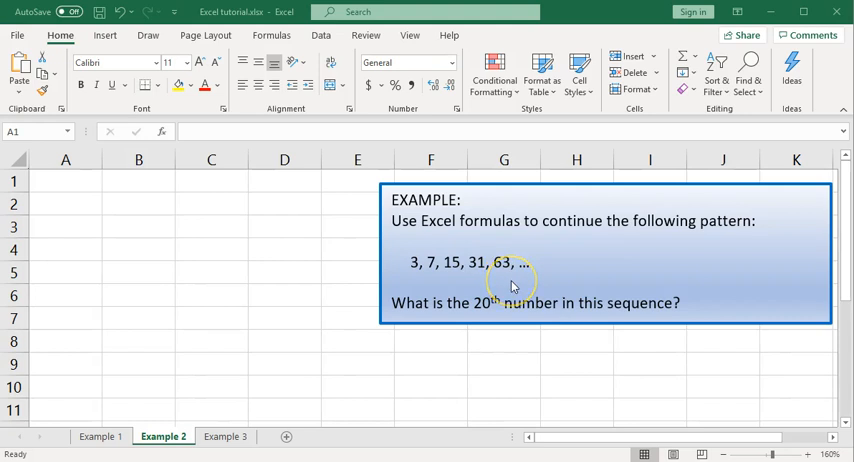
mouse_move(512, 286)
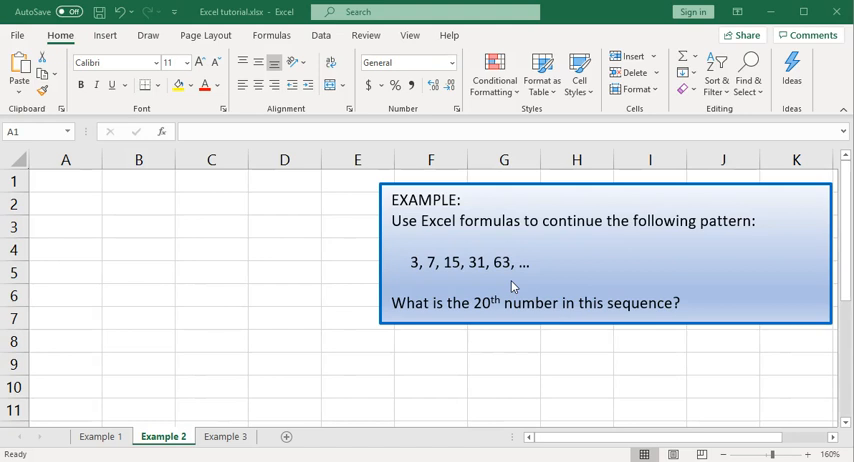
mouse_move(366, 304)
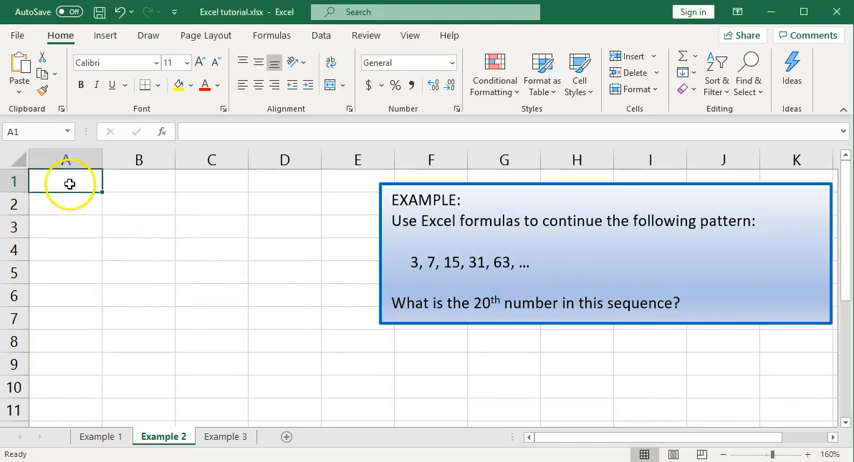
mouse_move(184, 254)
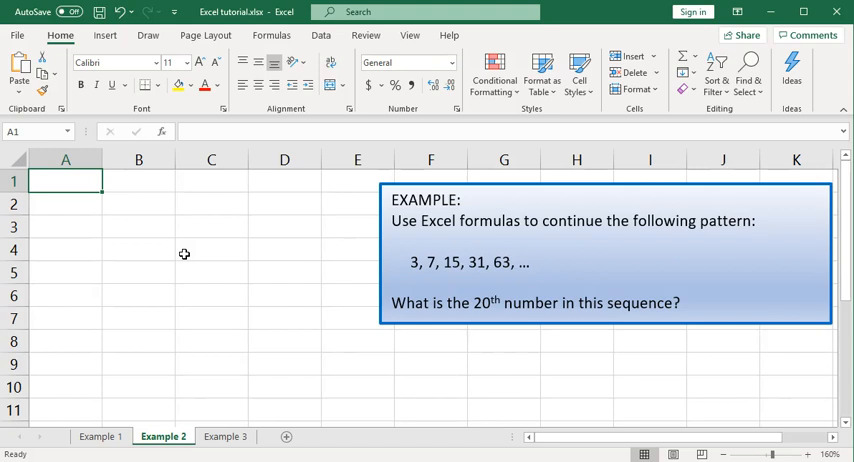
- Enter 3, 7 and 15 down column A and begin a formula with = in the next cell
type("3")
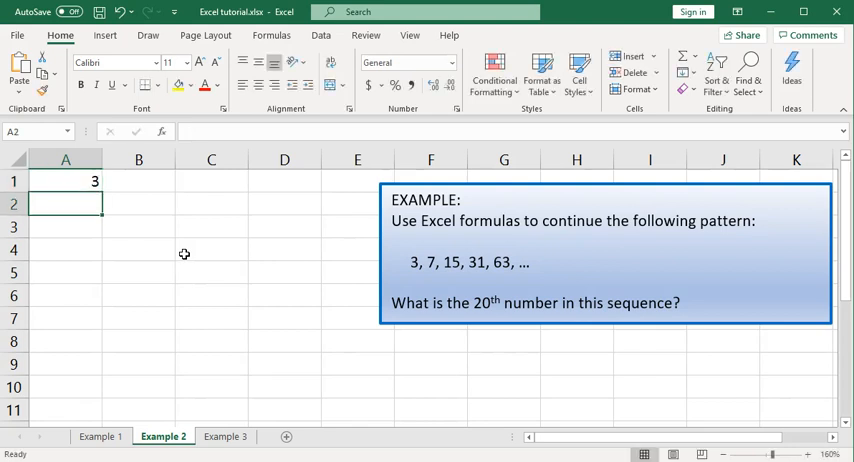
type("7")
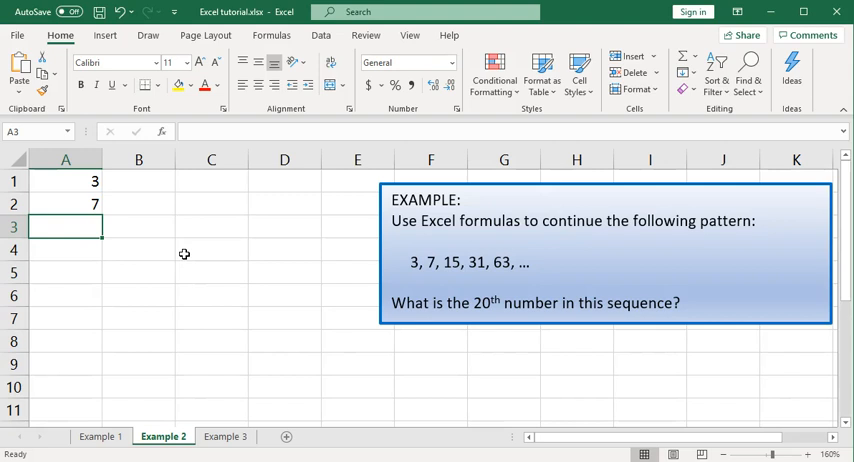
type("15")
left_click(64, 250)
type("31")
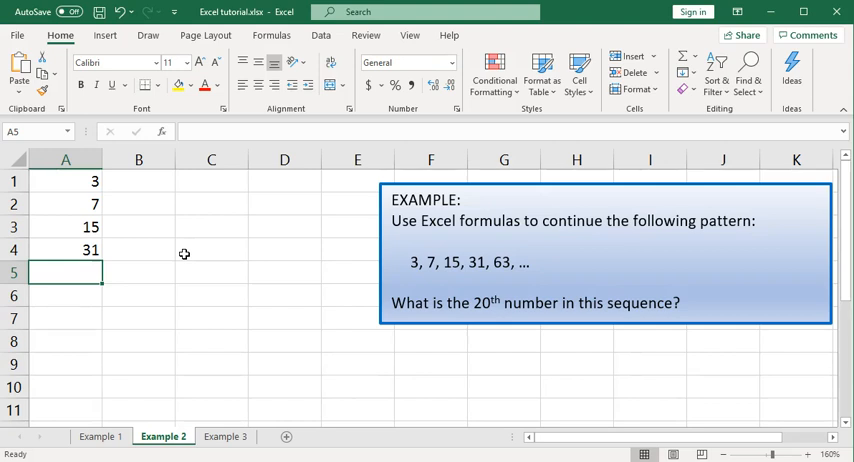
type("=")
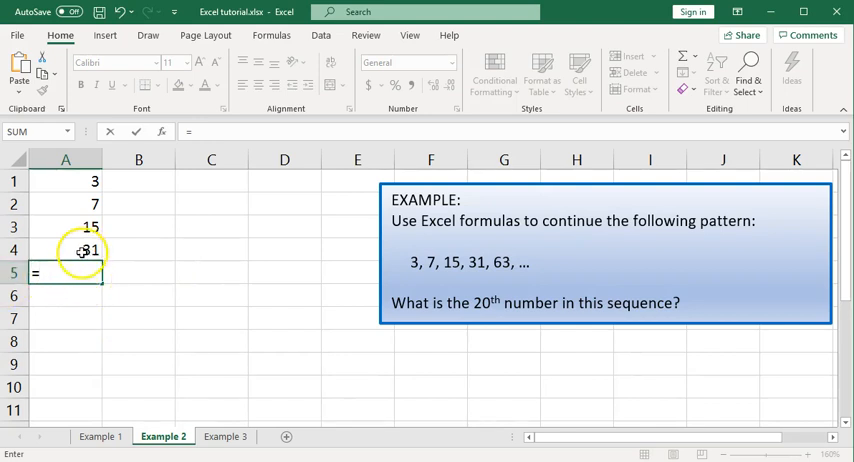
- Complete A5 as =A4*2+1, giving 63, and reselect A5
left_click(84, 250)
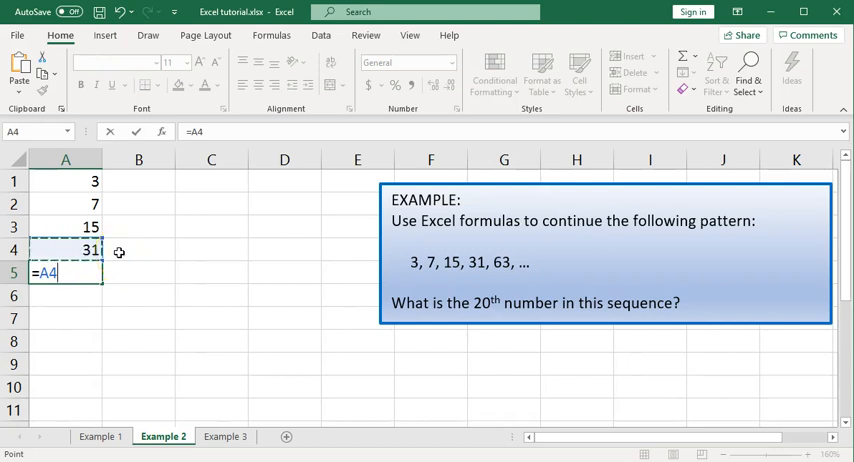
type("*")
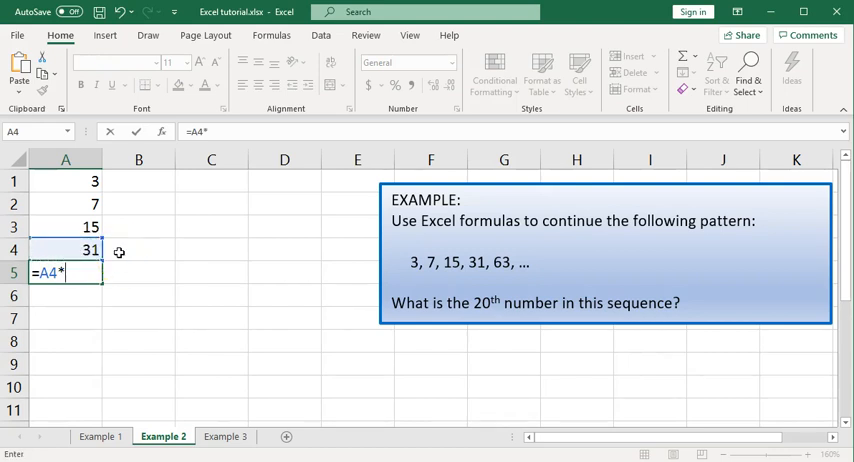
type("2")
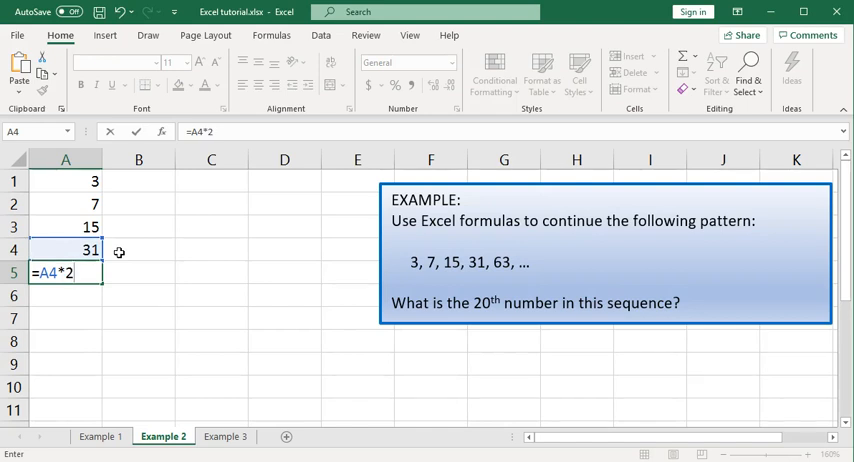
type("+")
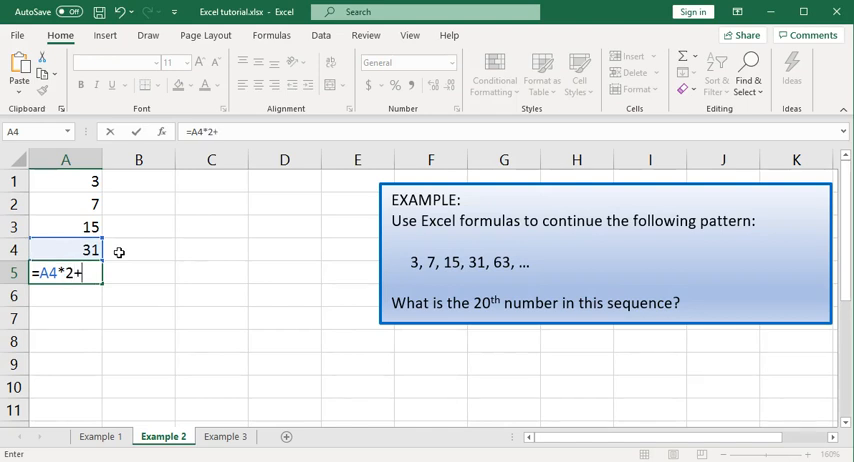
type("1")
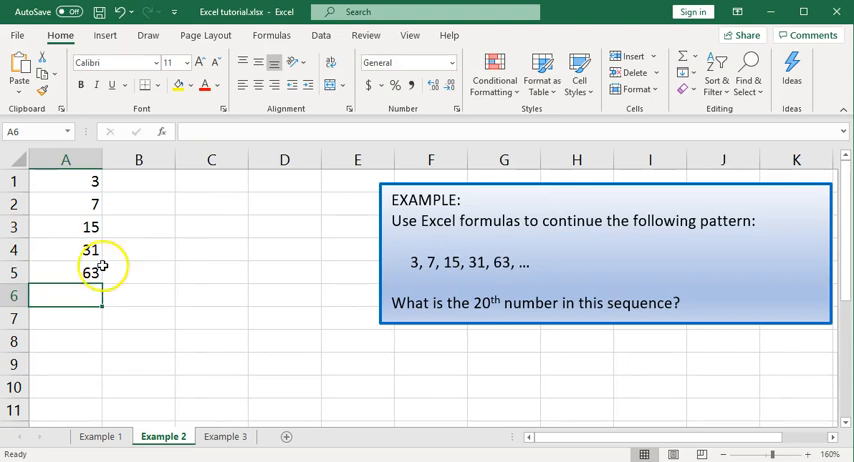
left_click(64, 272)
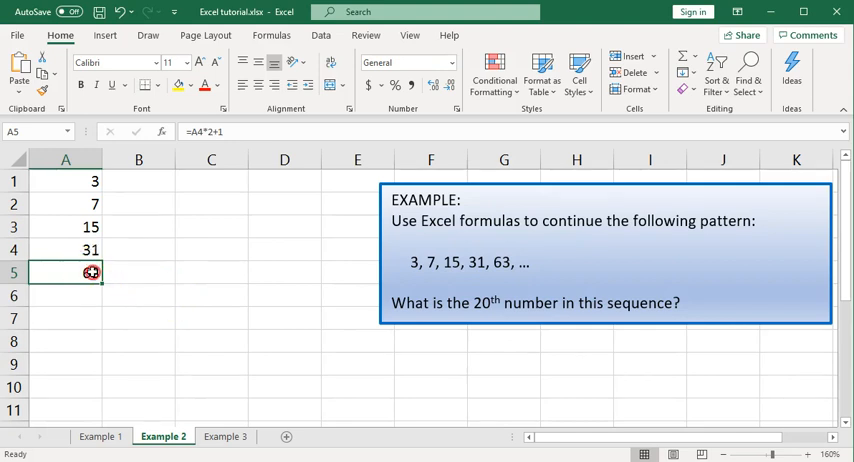
- Copy the A5 formula and paste it into A6, producing 127
right_click(64, 272)
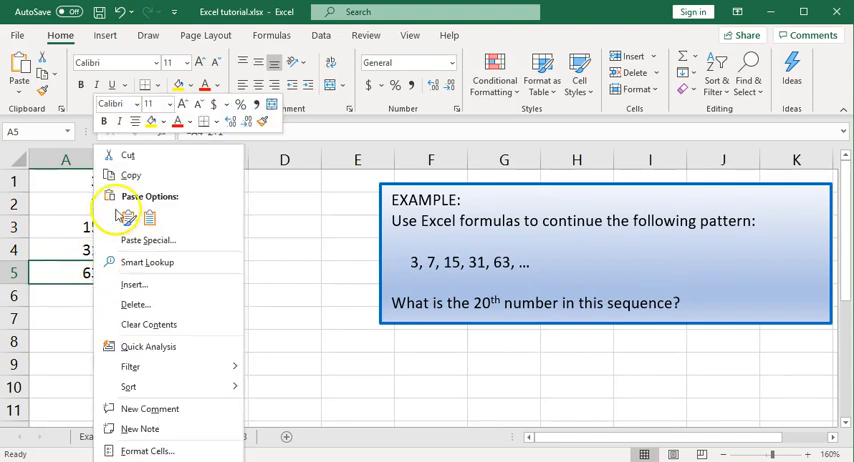
left_click(126, 216)
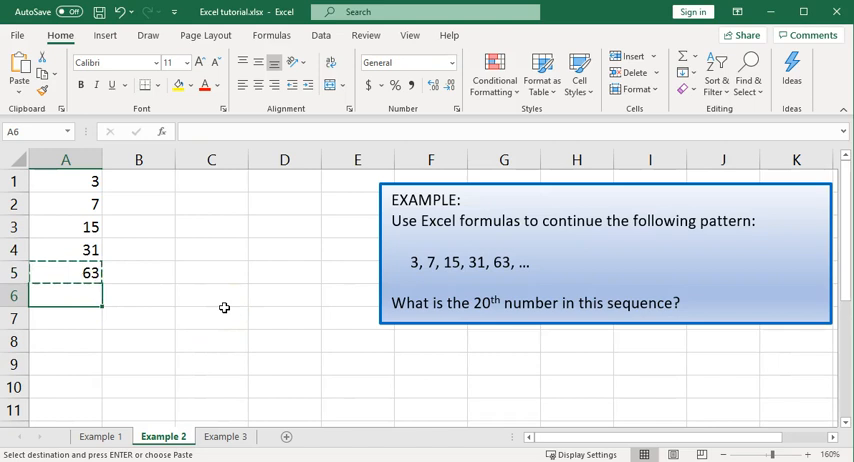
right_click(64, 296)
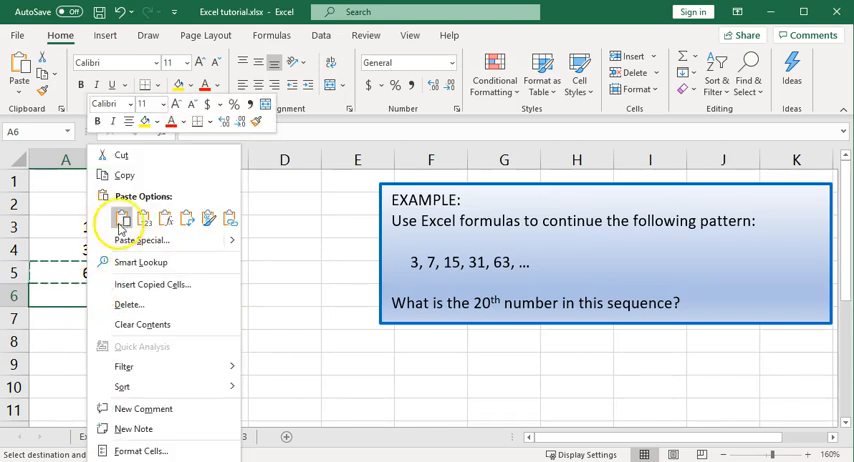
left_click(124, 218)
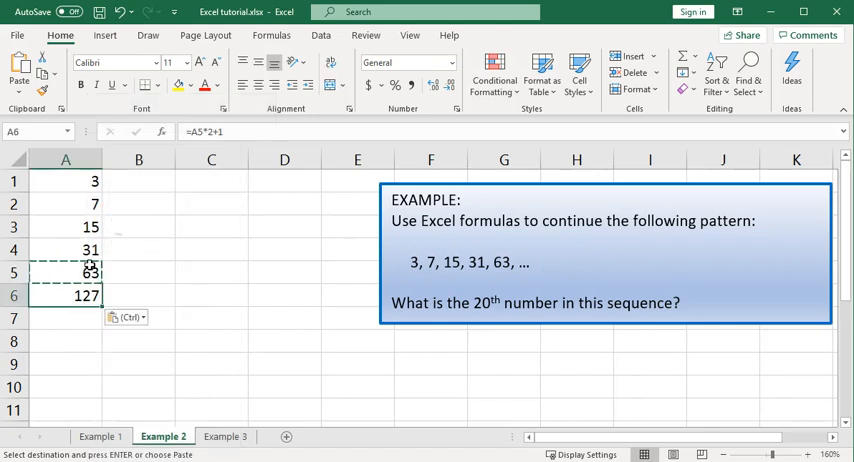
mouse_move(176, 328)
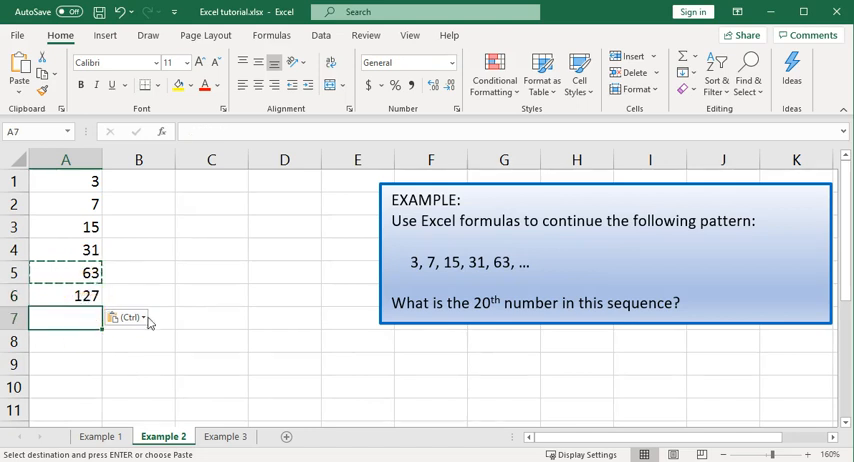
mouse_move(224, 300)
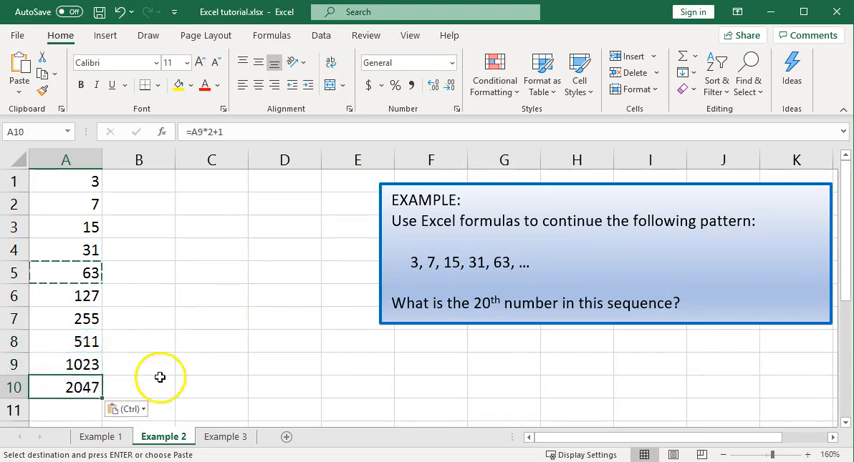
mouse_move(196, 372)
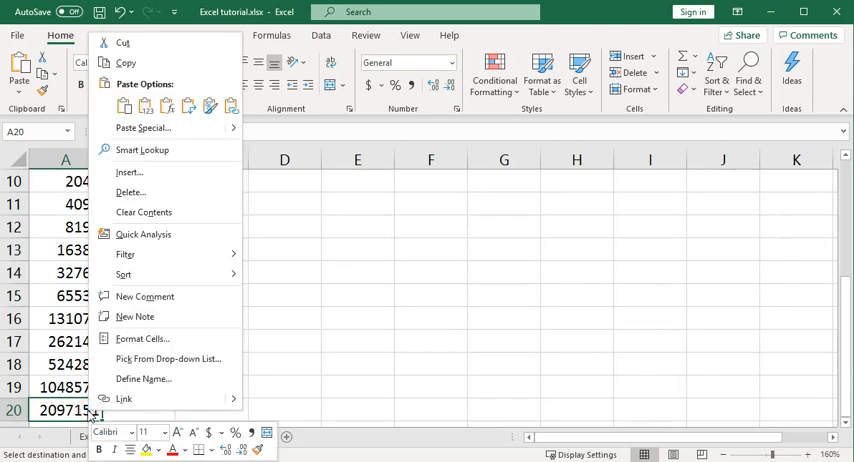
mouse_move(142, 340)
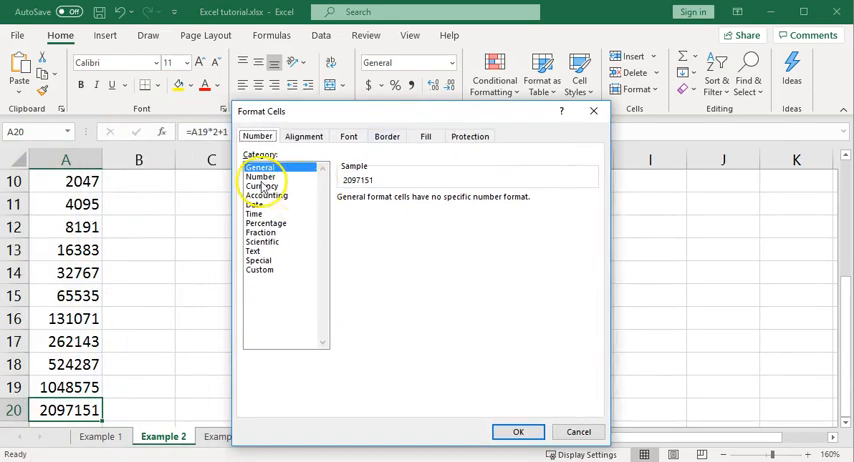
- Format A20 as Number with the 1000 separator and 0 decimal places
left_click(260, 176)
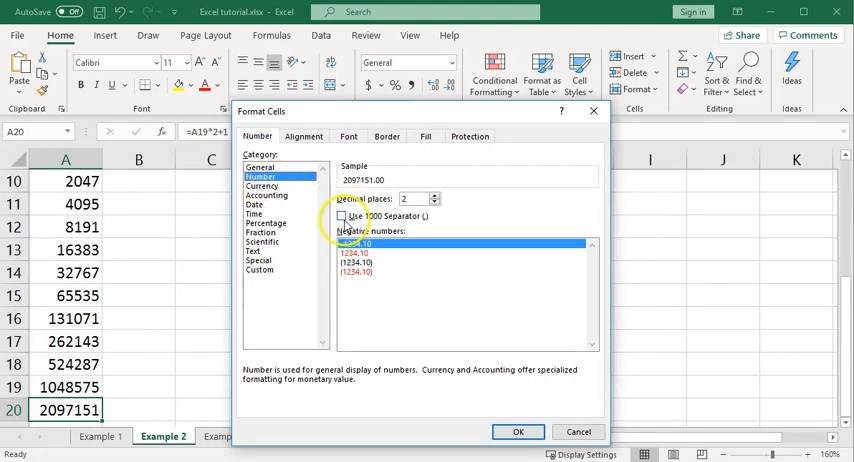
left_click(344, 216)
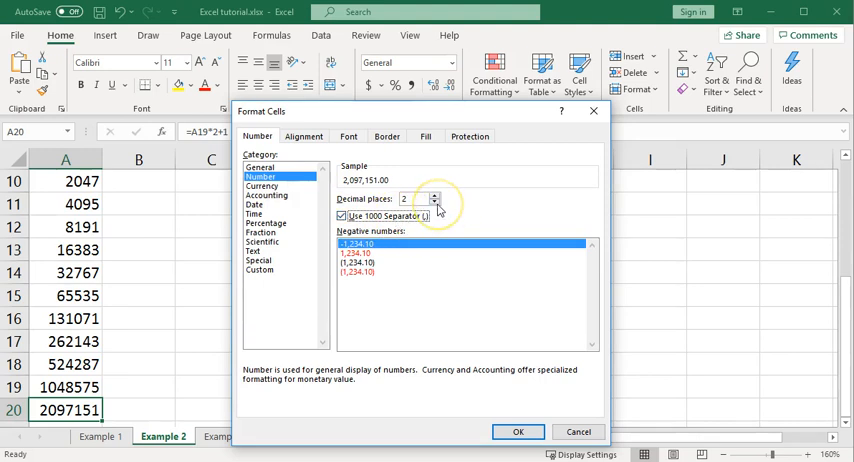
left_click(436, 202)
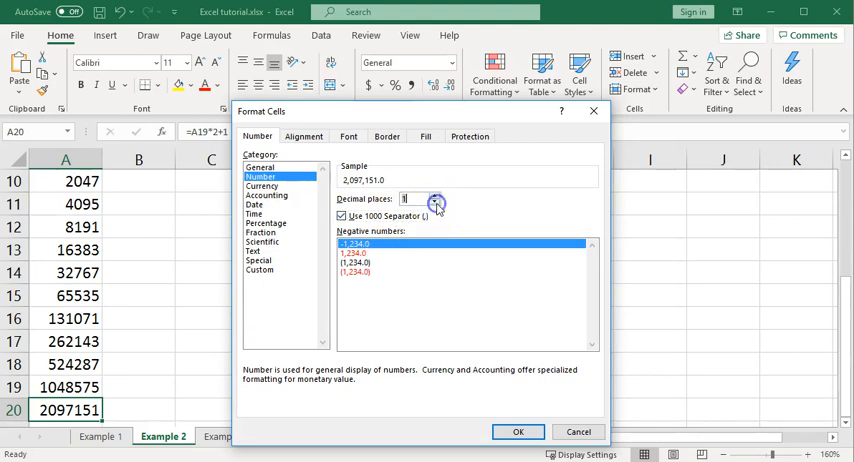
left_click(436, 202)
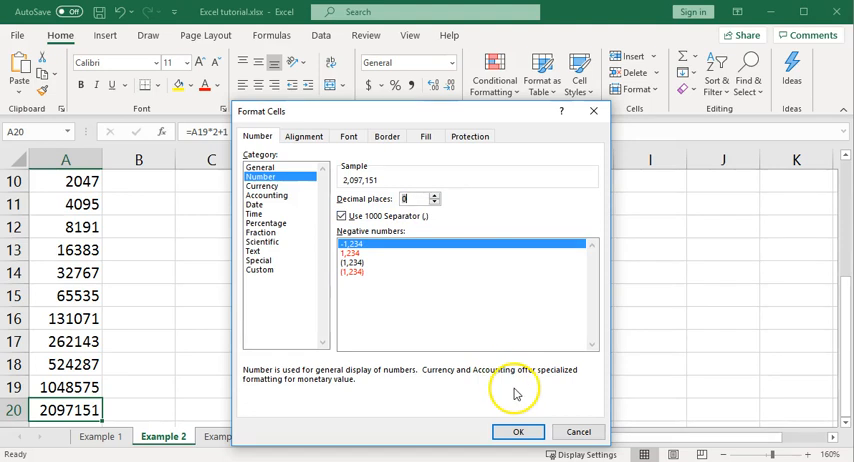
left_click(518, 432)
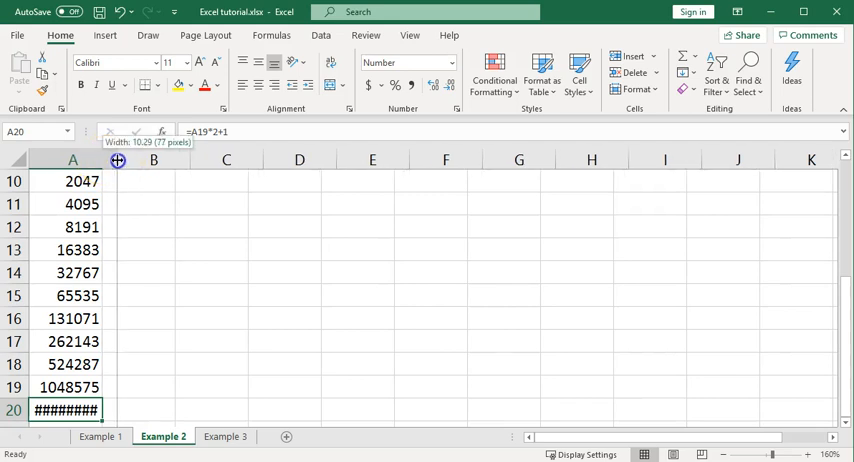
- Widen column A so the 20th term reads 2,097,151 in full
left_click_drag(118, 160, 124, 160)
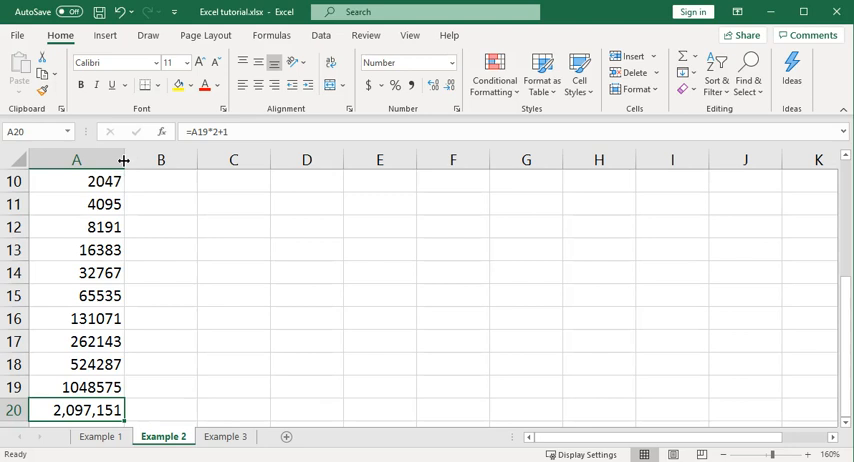